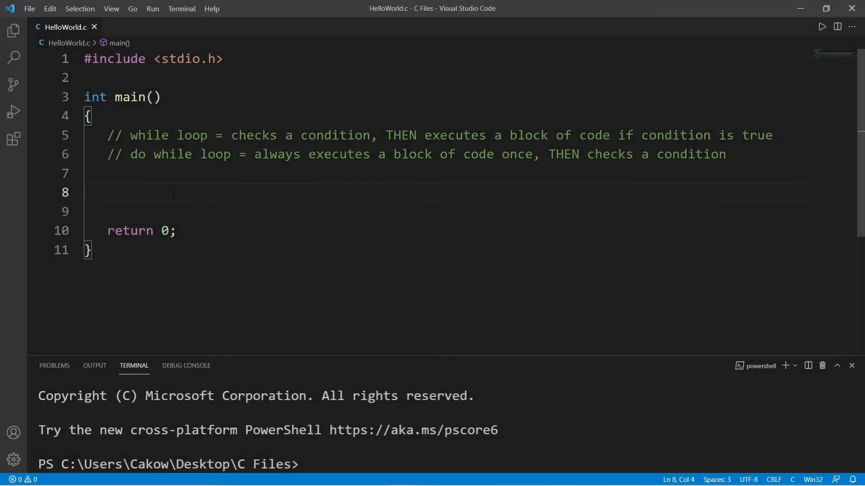
Step: Highlight phrases in the do-while loop comment explaining it runs the block once then checks
left_click(131, 154)
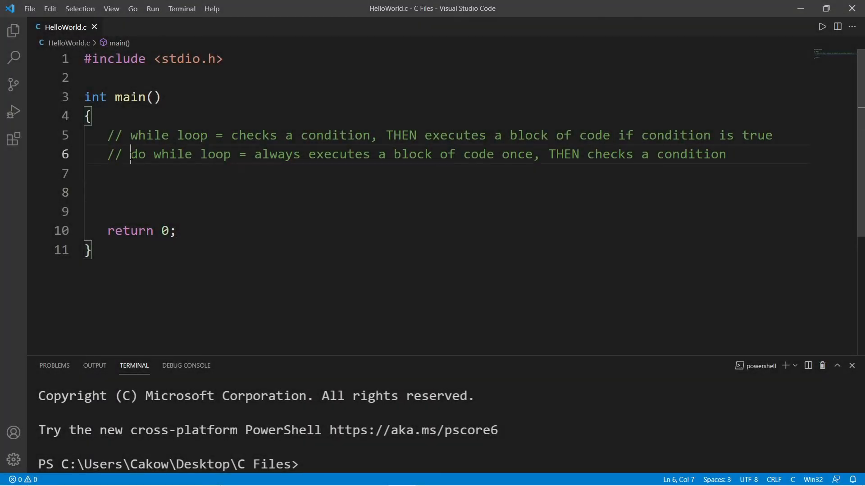
left_click_drag(129, 154, 231, 154)
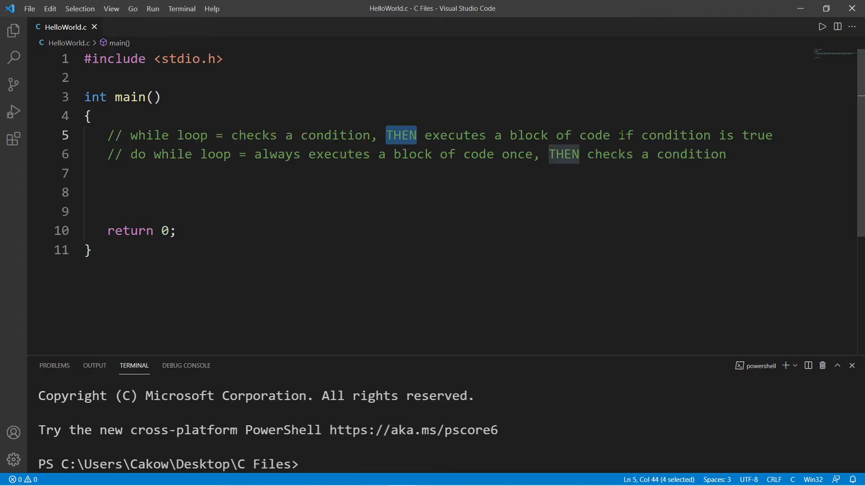
left_click_drag(619, 135, 773, 135)
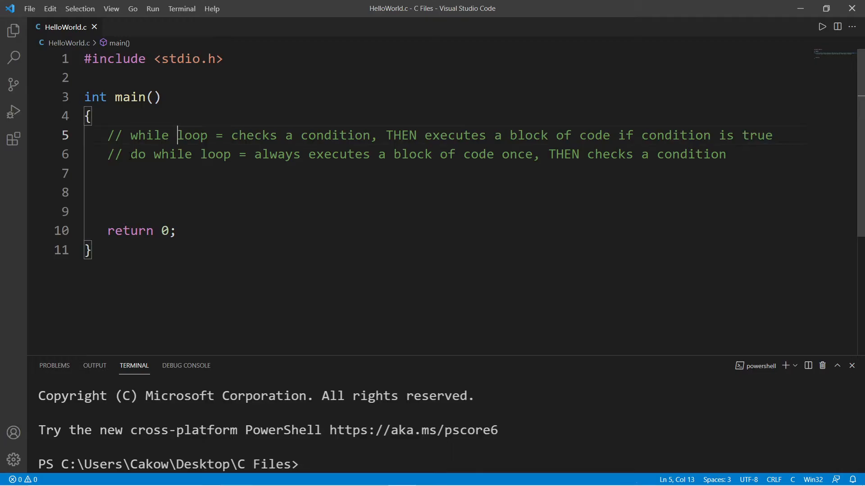
left_click(363, 154)
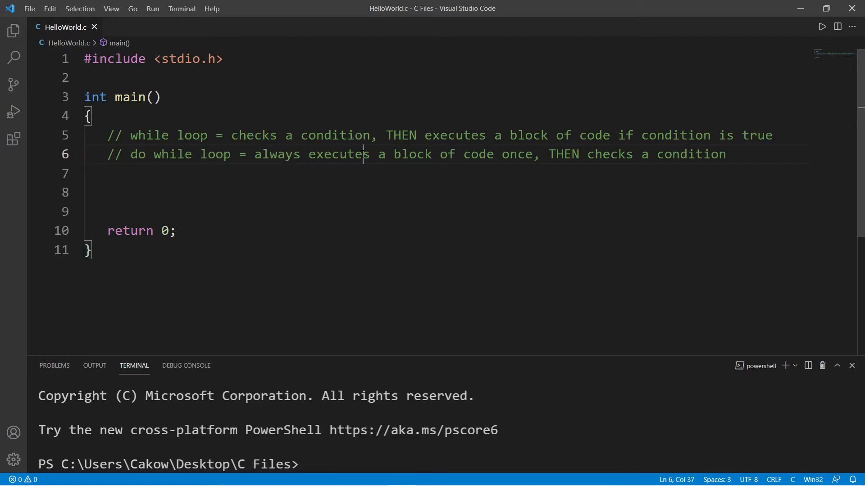
left_click_drag(364, 154, 532, 154)
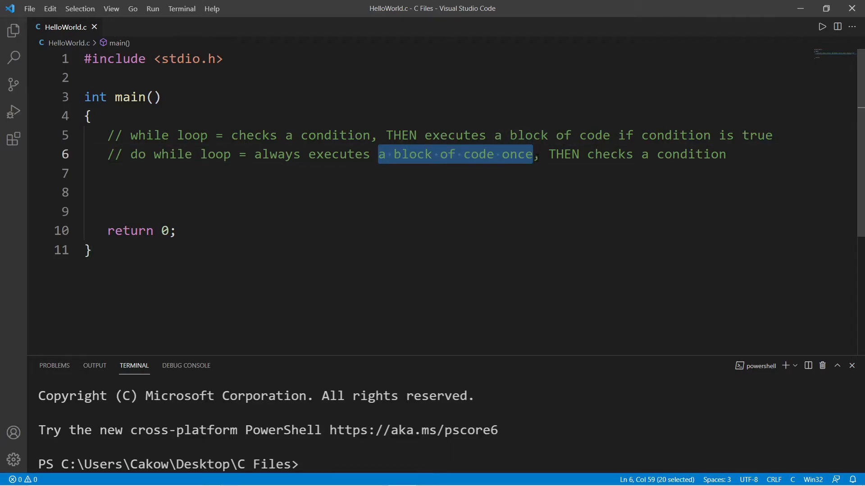
left_click_drag(549, 154, 726, 154)
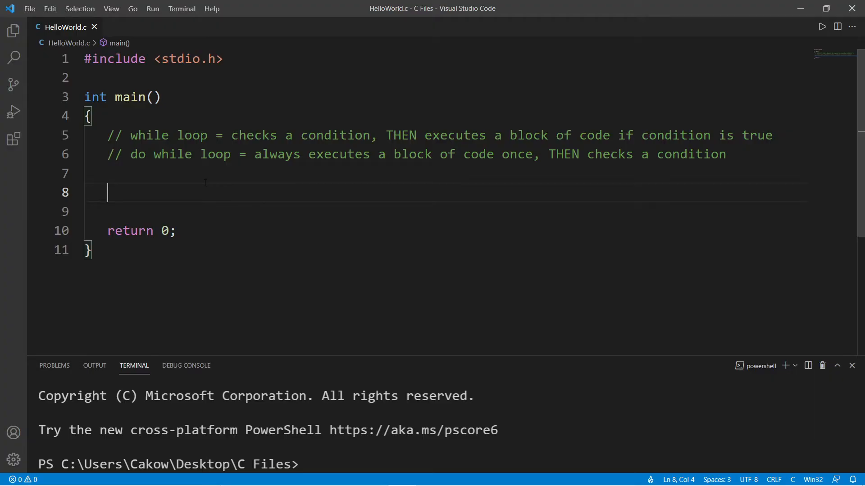
Step: Declare int number = 0; and int sum = 0; inside main
type("int number")
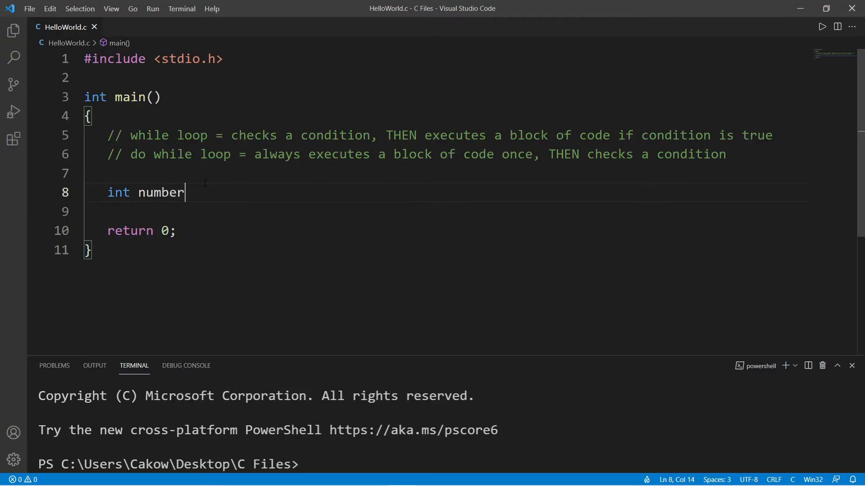
type("= 0;")
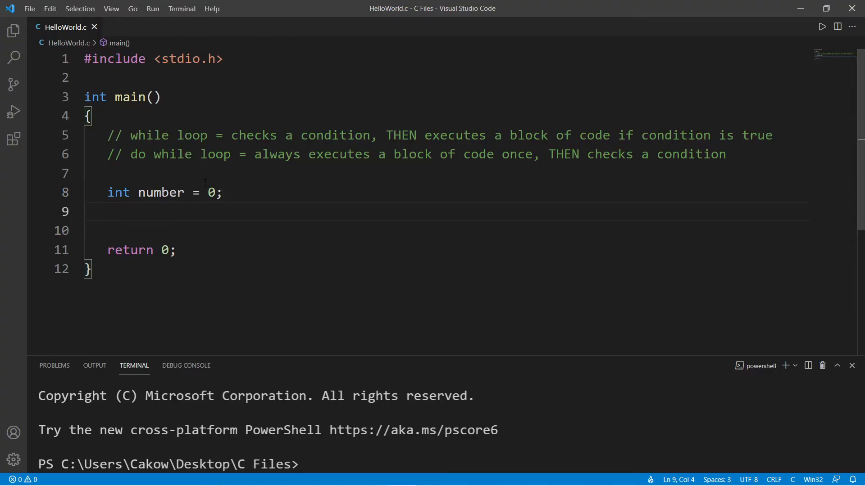
type("int")
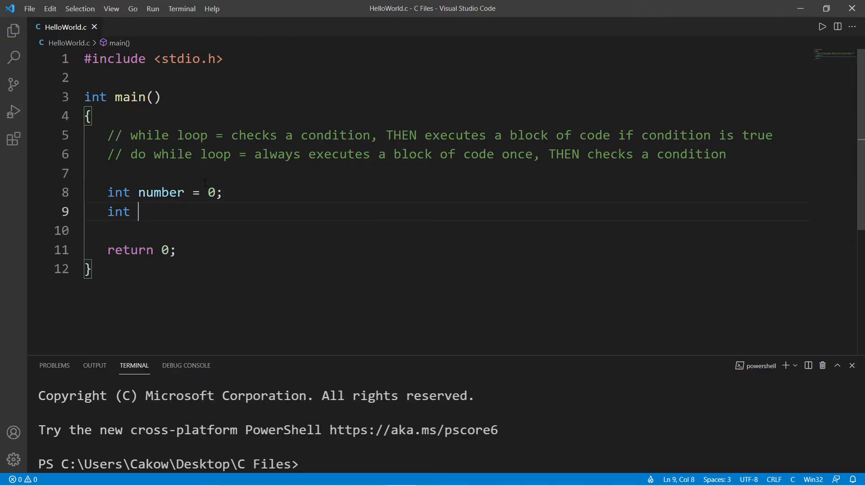
type("sum = 0;")
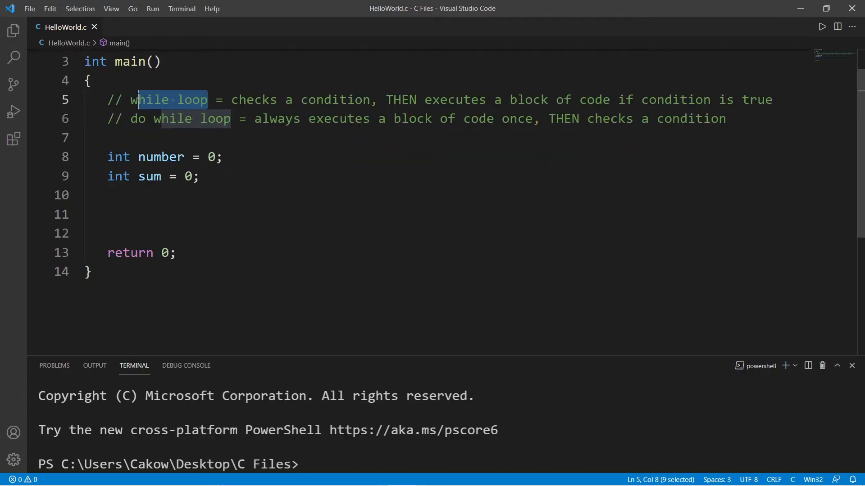
Step: Write a while(number > 0) loop that prompts "Enter a # above 0" and reads it with scanf("%d", &number)
type("while(")
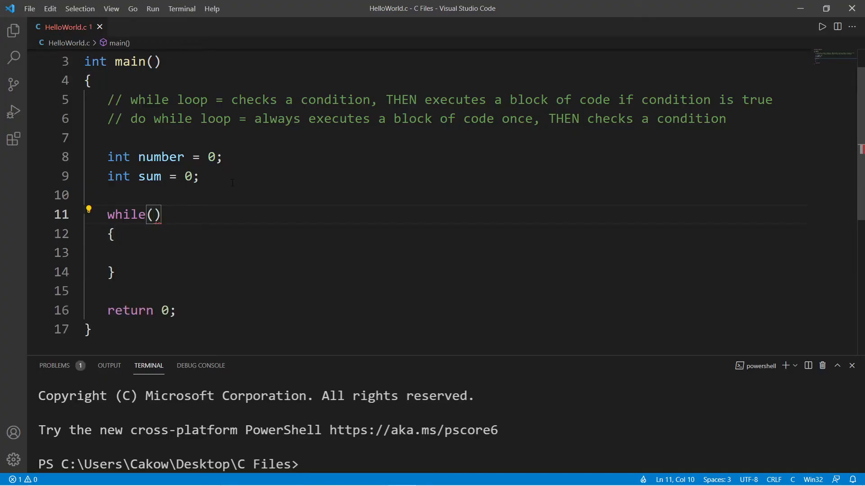
type("number >")
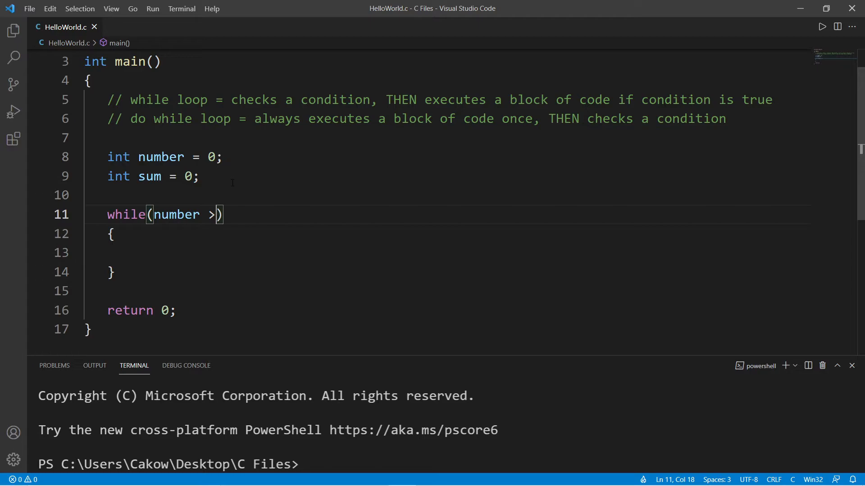
type("0)")
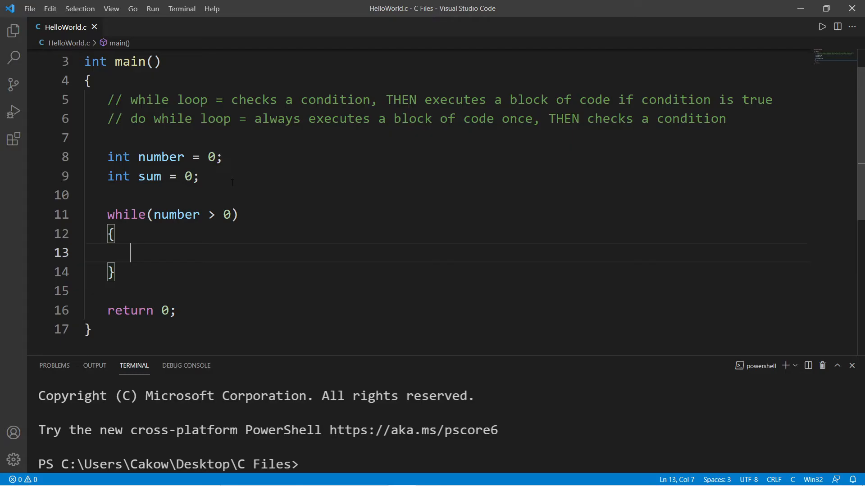
type("printf();")
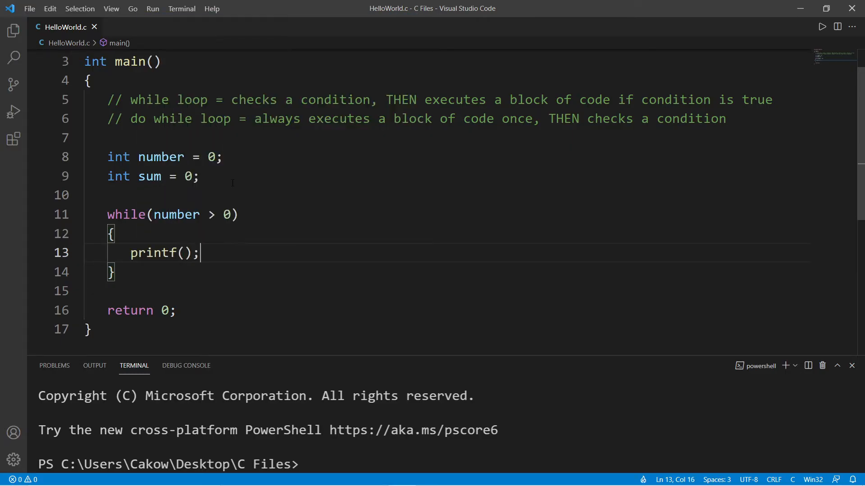
type("\"Enter \"")
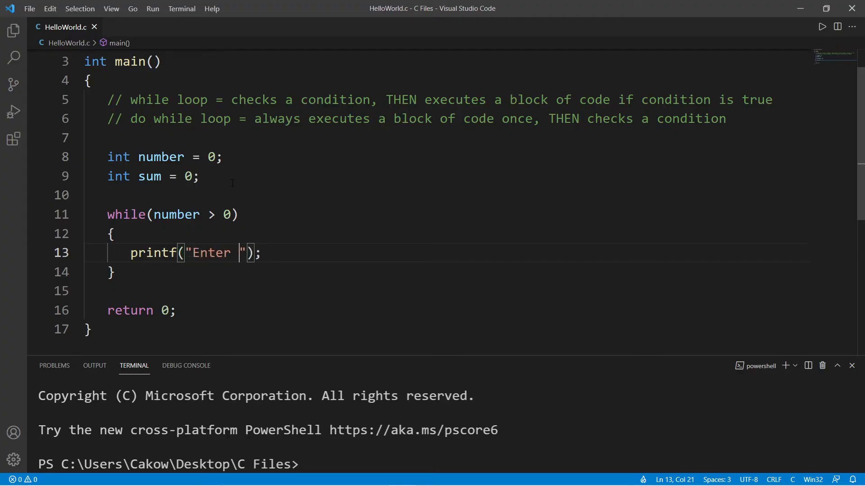
type("a # above")
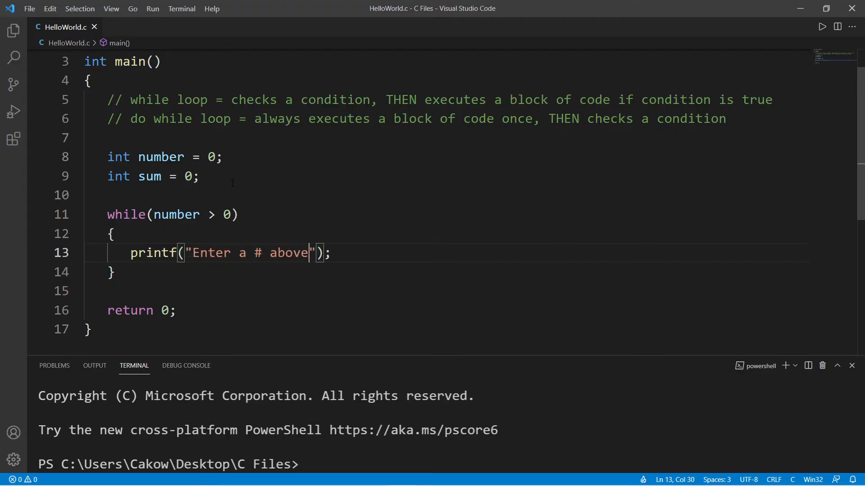
type("scanf();")
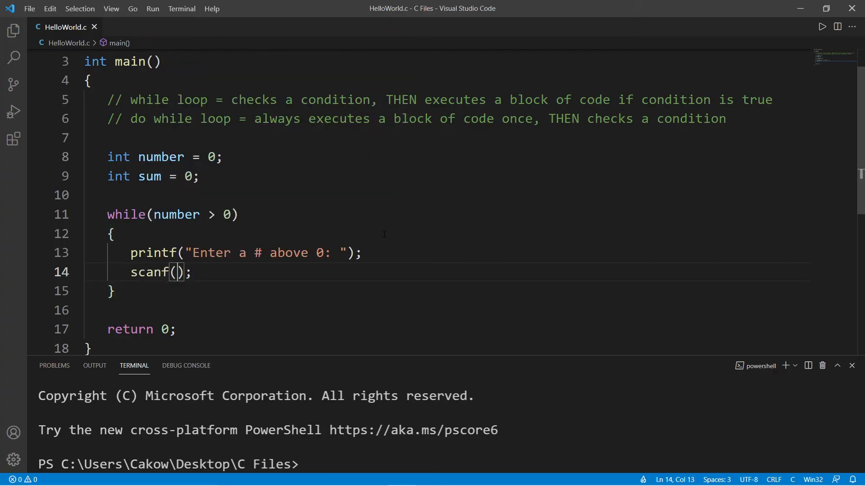
type("\"%d\",")
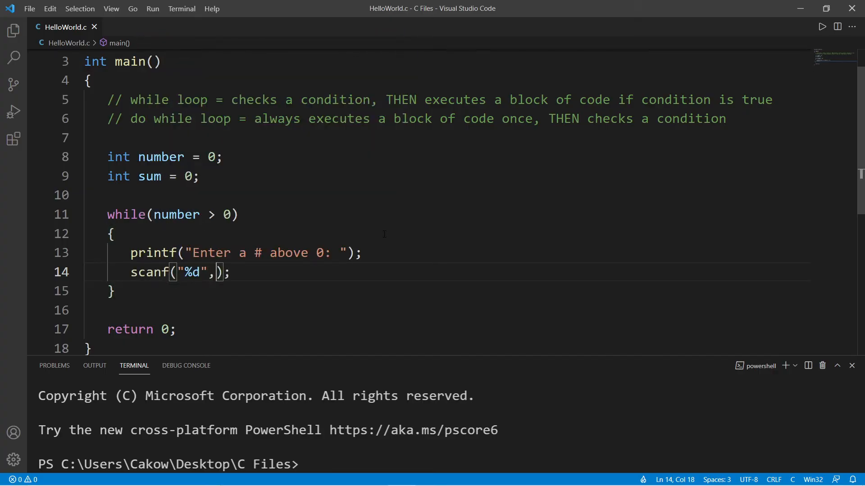
type("&number")
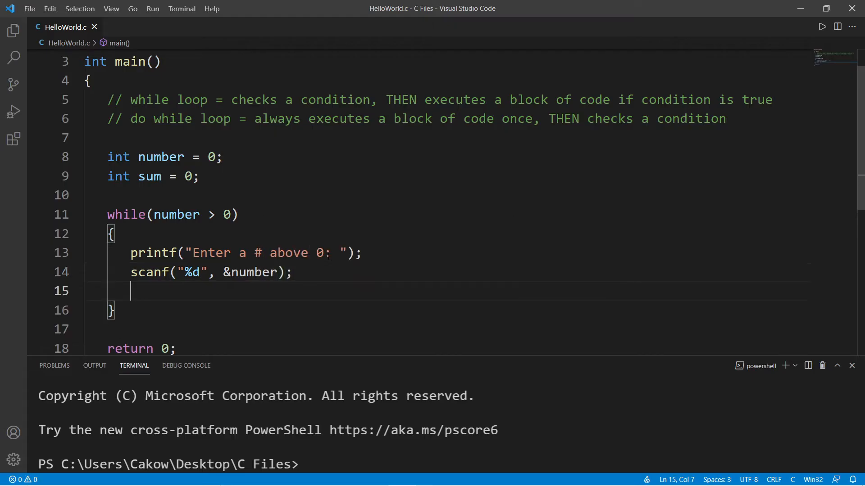
Step: Inside the loop, add if(number > 0) that updates the total as sum += number;
type("if()")
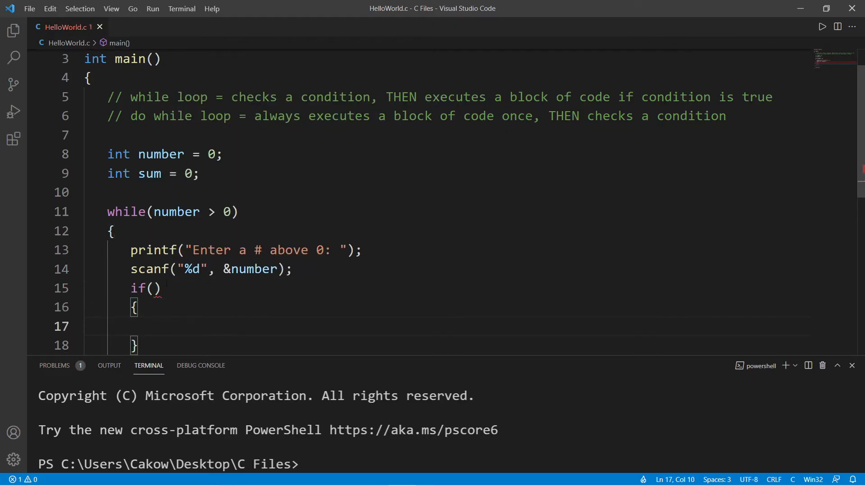
type("number > 0")
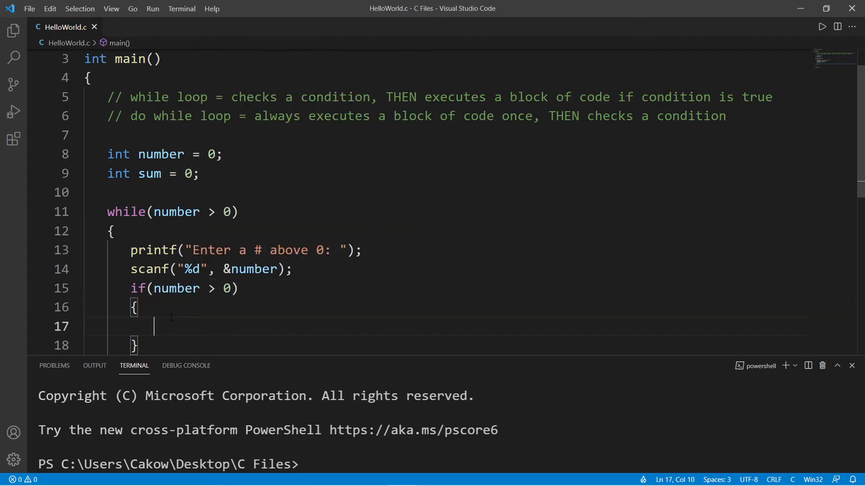
type("sum = s")
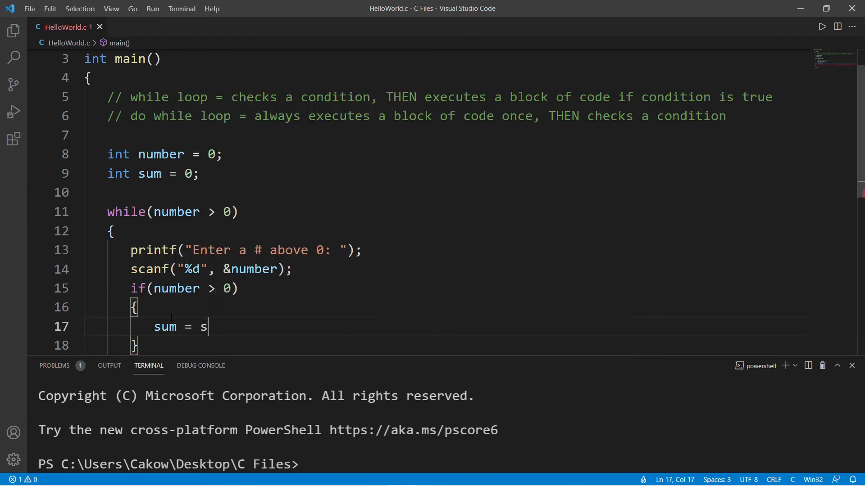
type("um + number;")
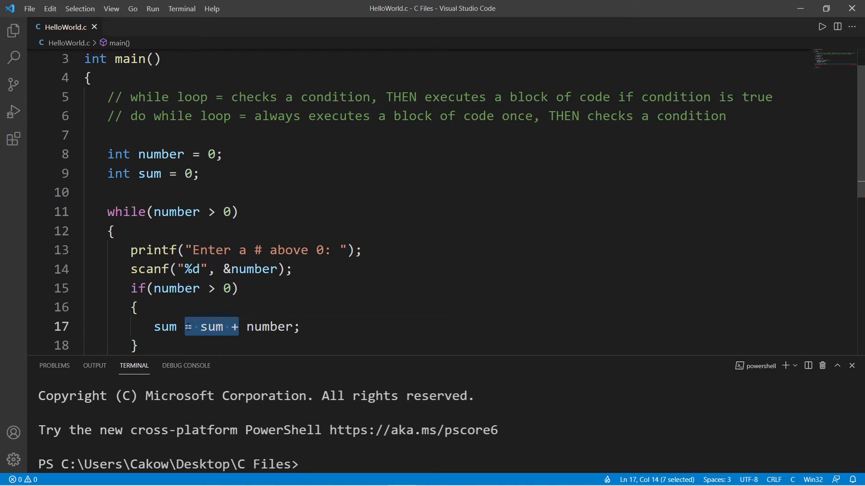
type("+=")
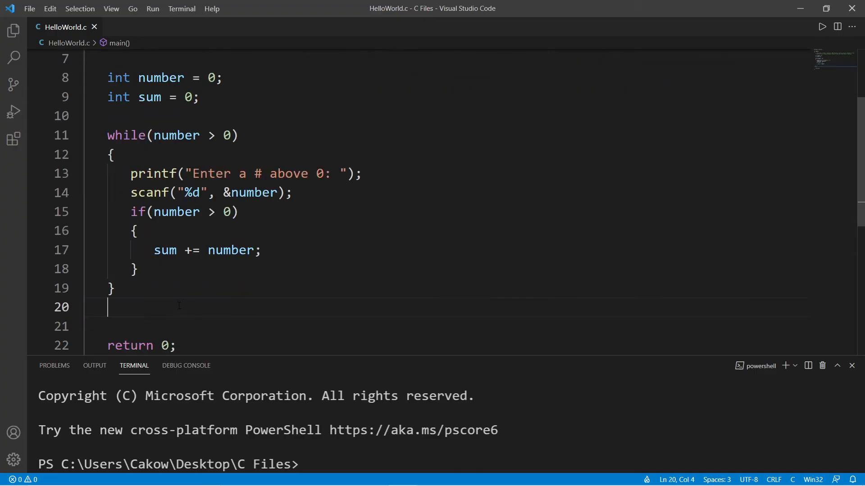
Step: Add printf("sum: %d", sum); after the loop and run the program, which prints sum: 0
type("printf()")
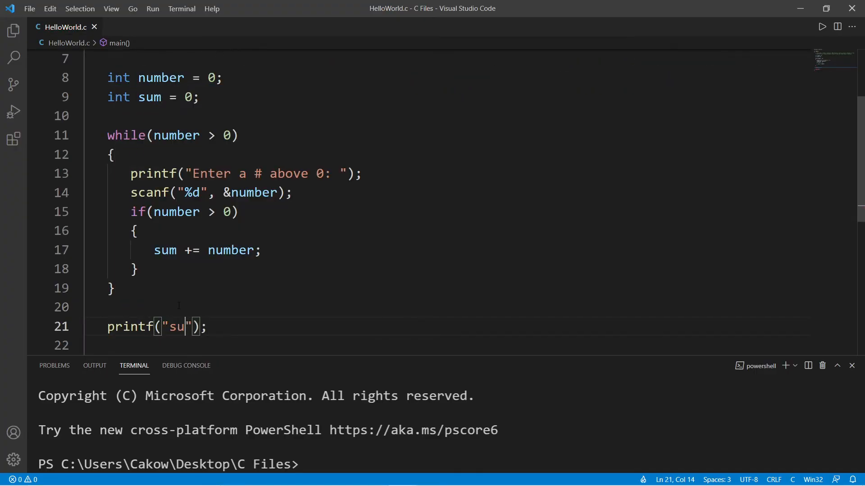
type("m: %d")
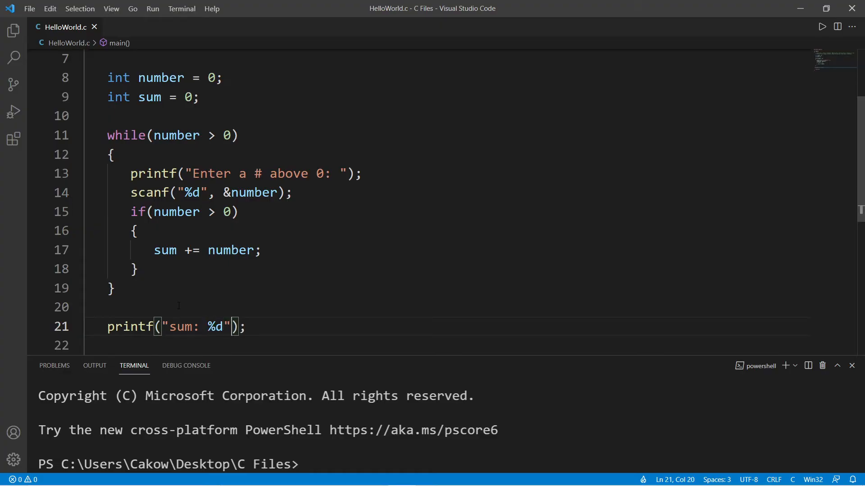
type(", sum")
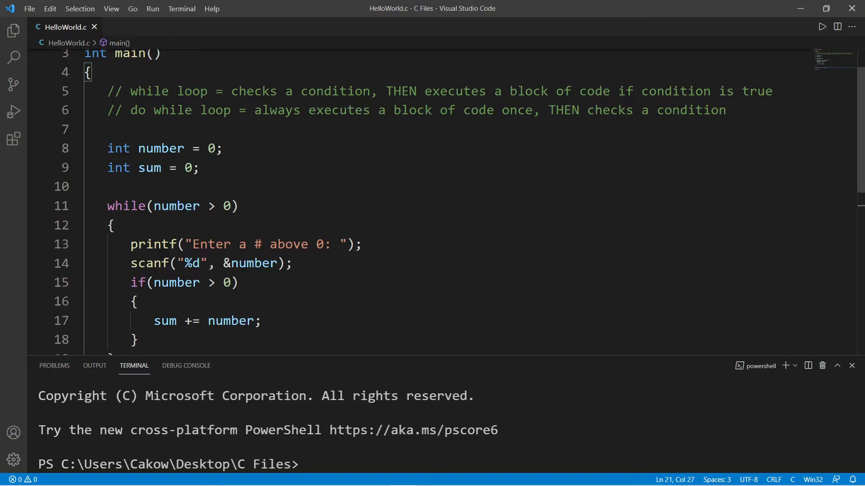
left_click(110, 187)
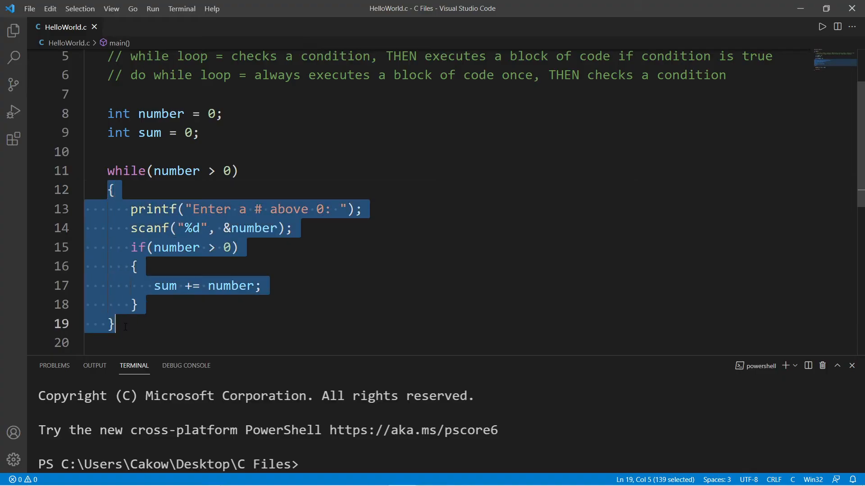
left_click(822, 26)
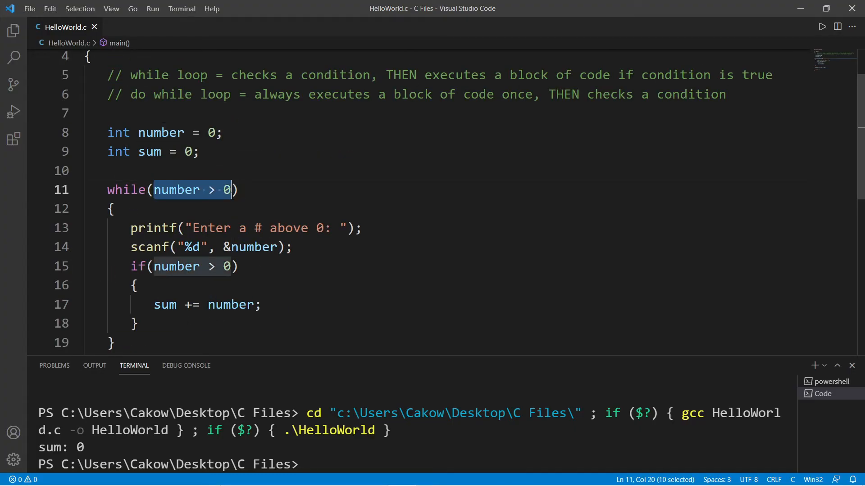
Step: Remove the while condition above the block and add while(number > 0); after the closing brace to form a do-while loop
left_click(140, 95)
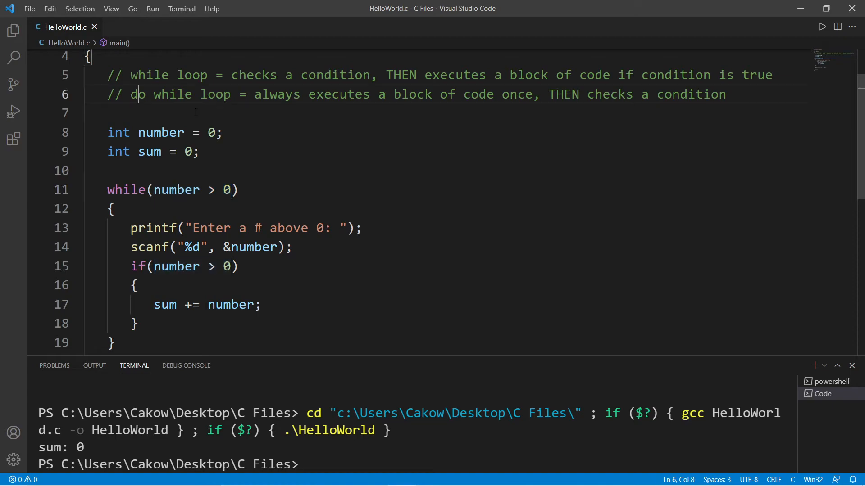
left_click_drag(107, 190, 239, 190)
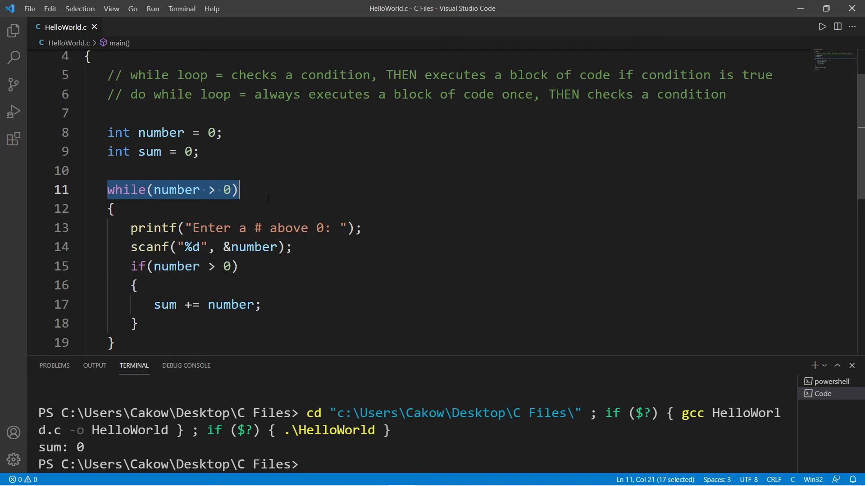
key("Delete")
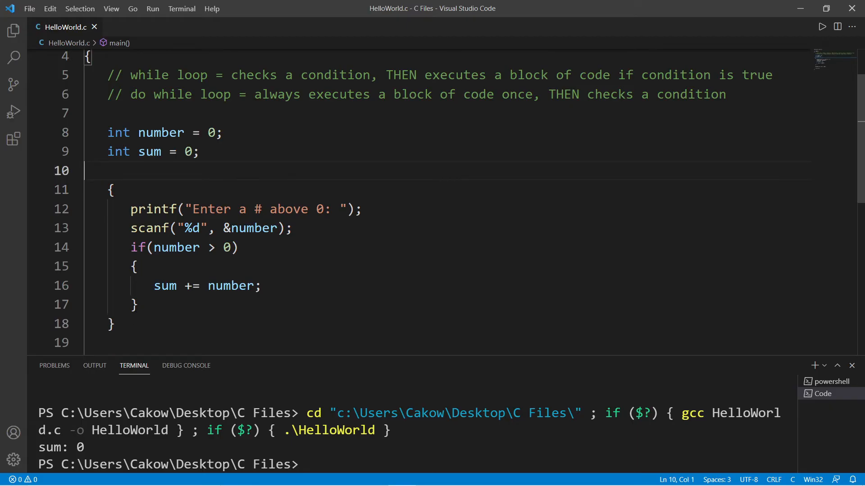
type("while(number > 0)")
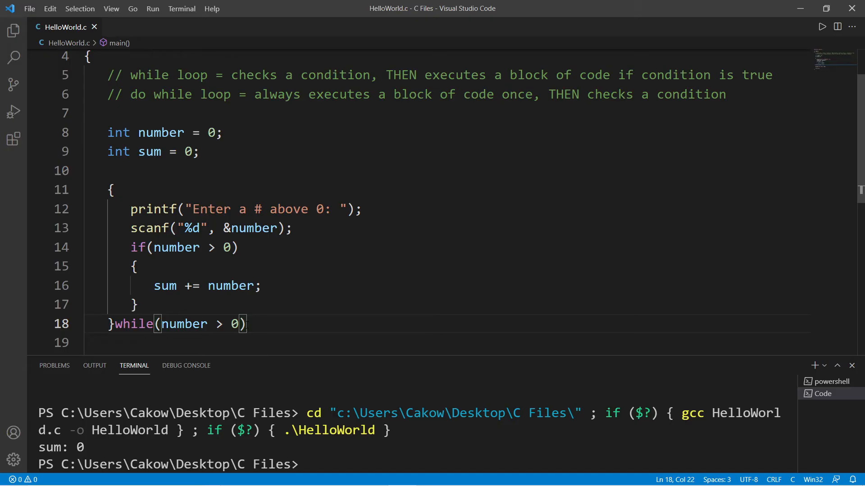
type(";")
left_click(120, 189)
type("do")
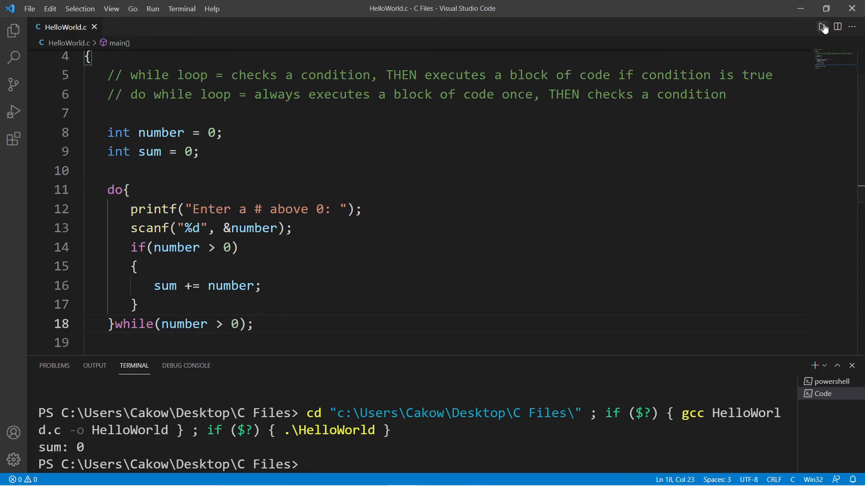
Step: Run the do-while version, enter 2, 3, 4, 5 then -1 in the terminal, getting sum: 15
left_click(821, 26)
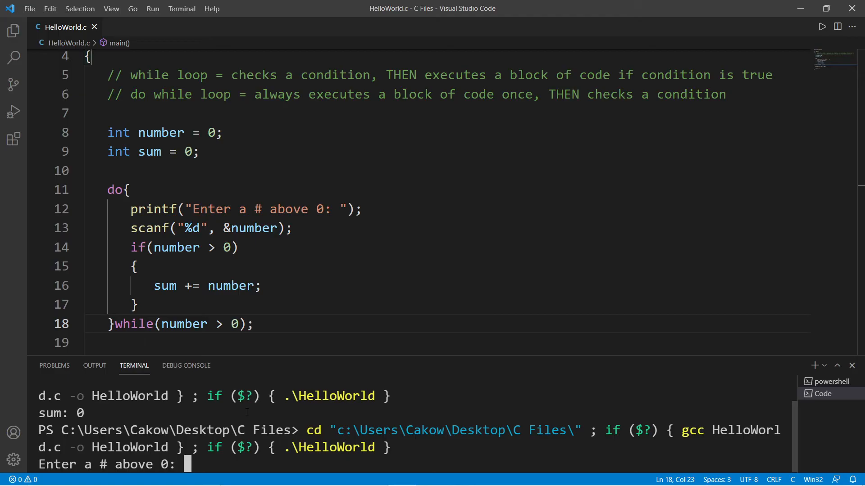
type("1")
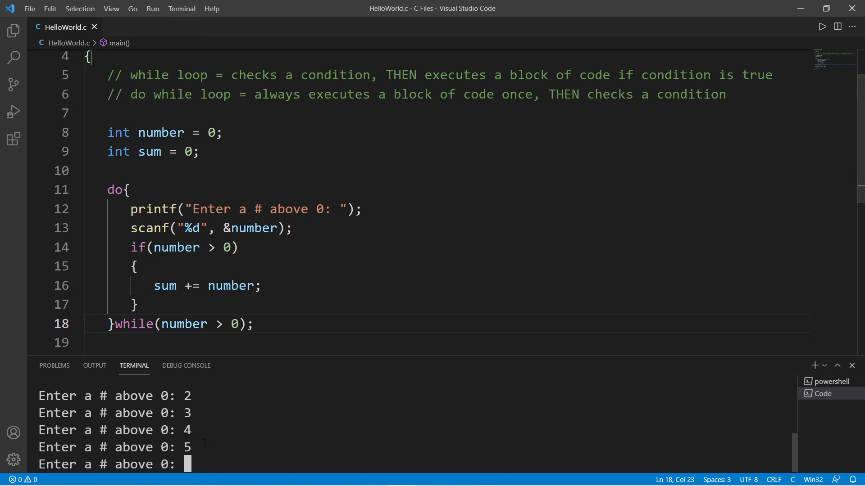
mouse_move(180, 324)
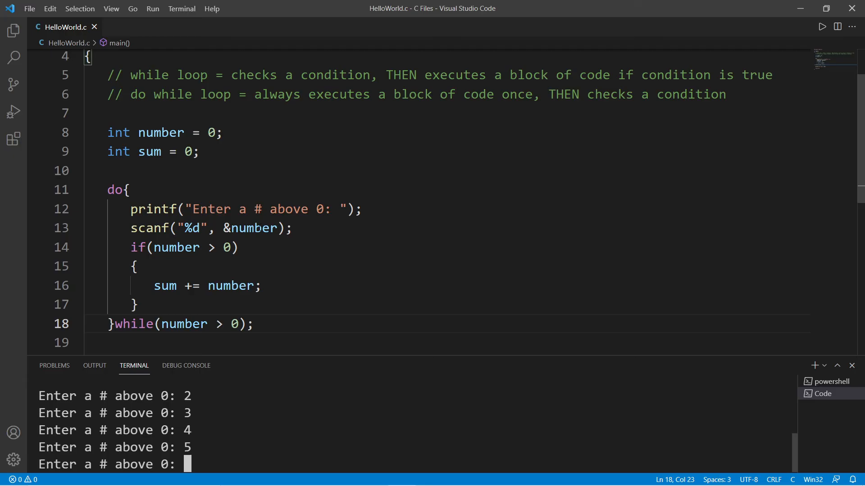
type("-1")
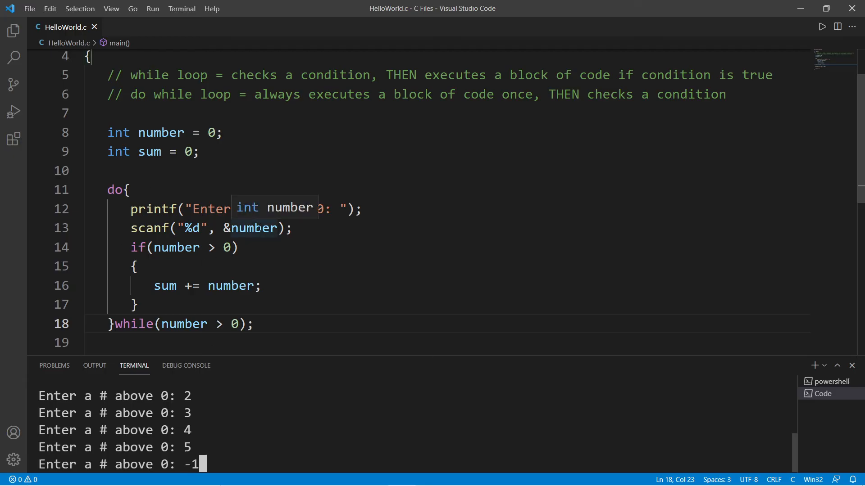
key("Enter")
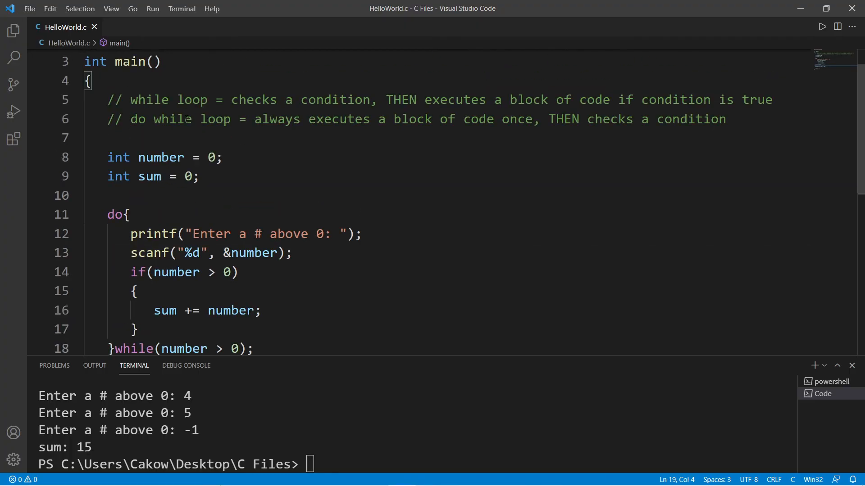
left_click_drag(126, 100, 208, 100)
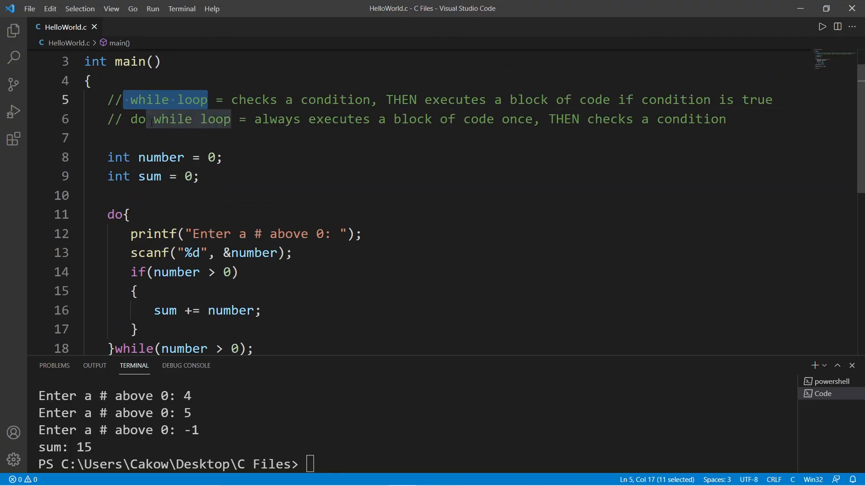
left_click(184, 100)
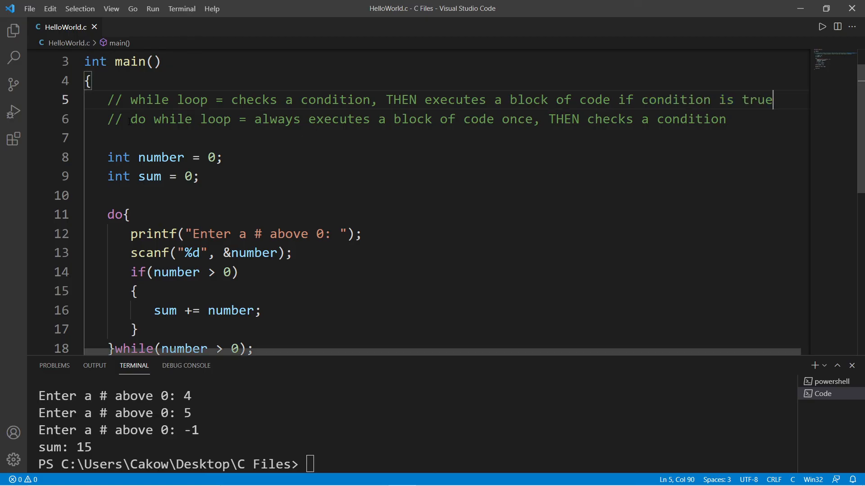
left_click_drag(550, 119, 727, 119)
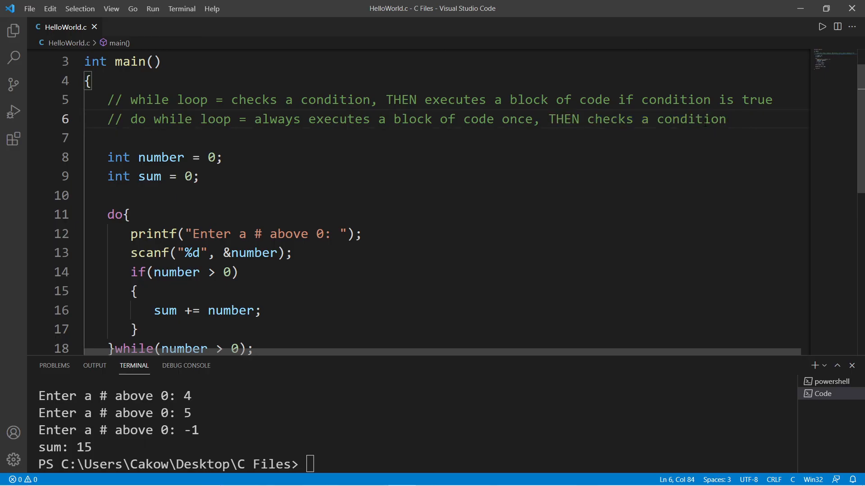
left_click_drag(130, 118, 230, 119)
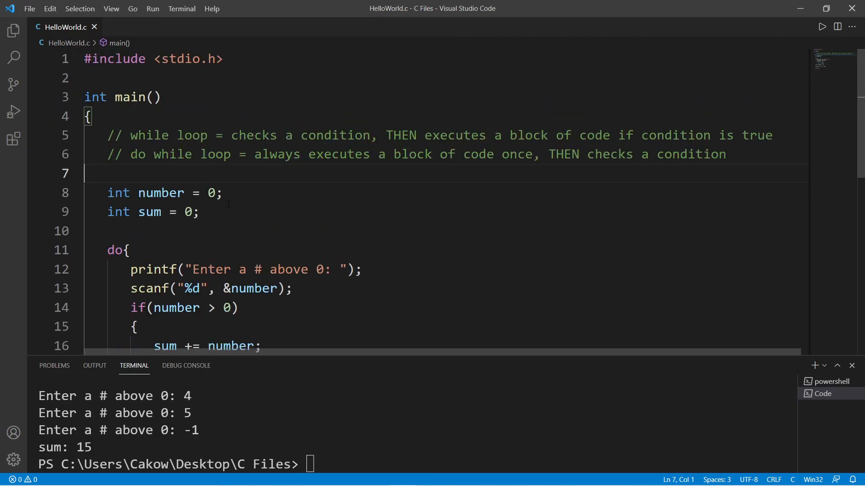
left_click_drag(130, 154, 232, 154)
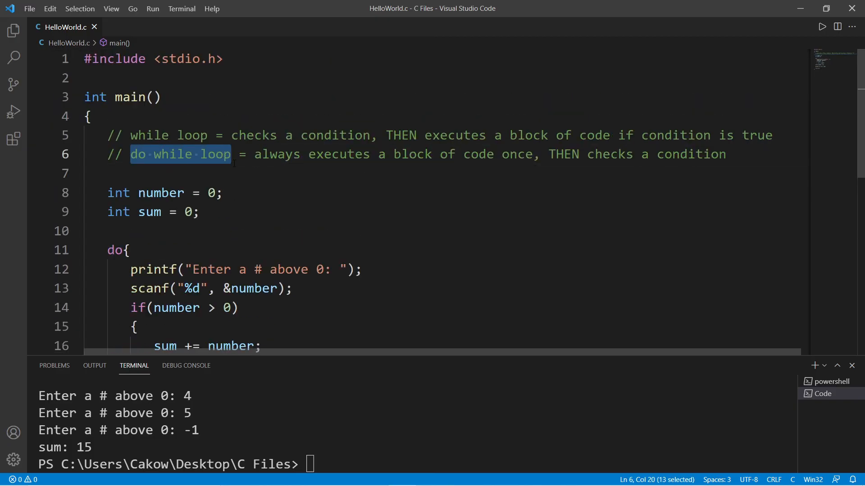